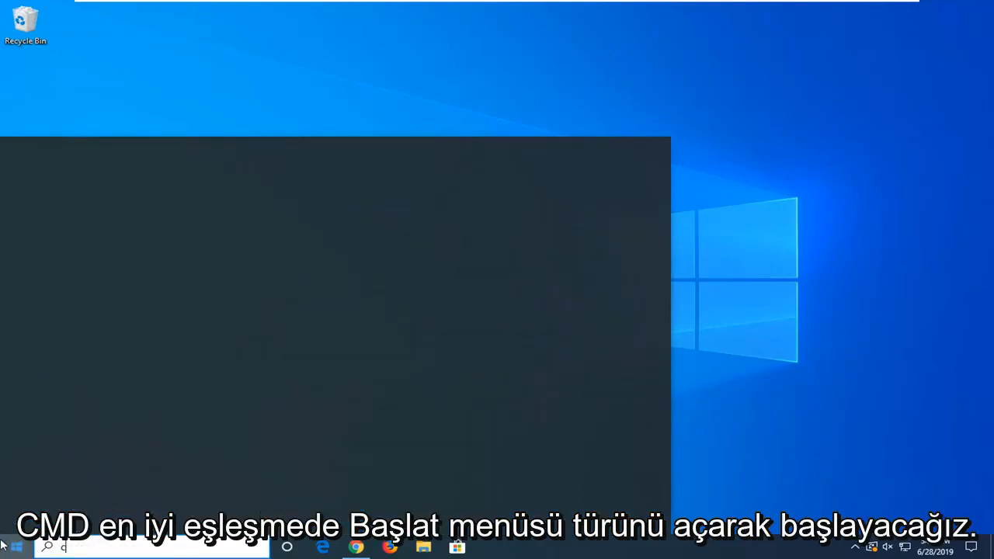
Step: Launch cmd as administrator from Start search, approving the User Account Control prompt
type("cmd")
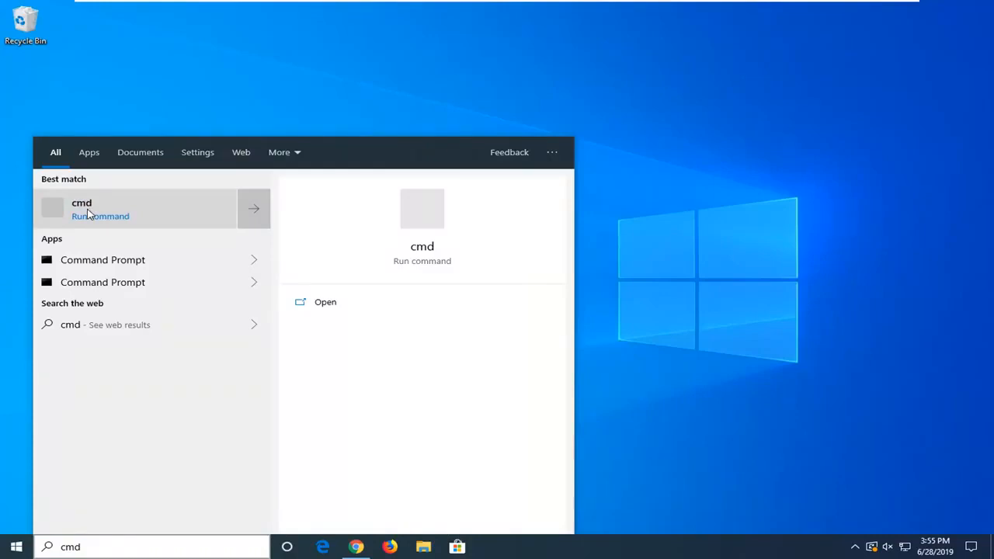
mouse_move(103, 259)
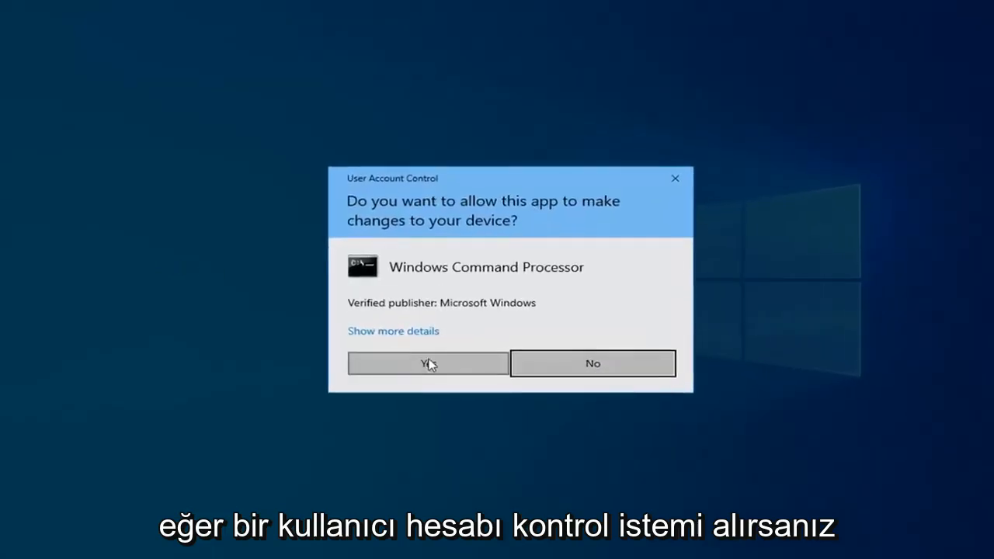
left_click(427, 363)
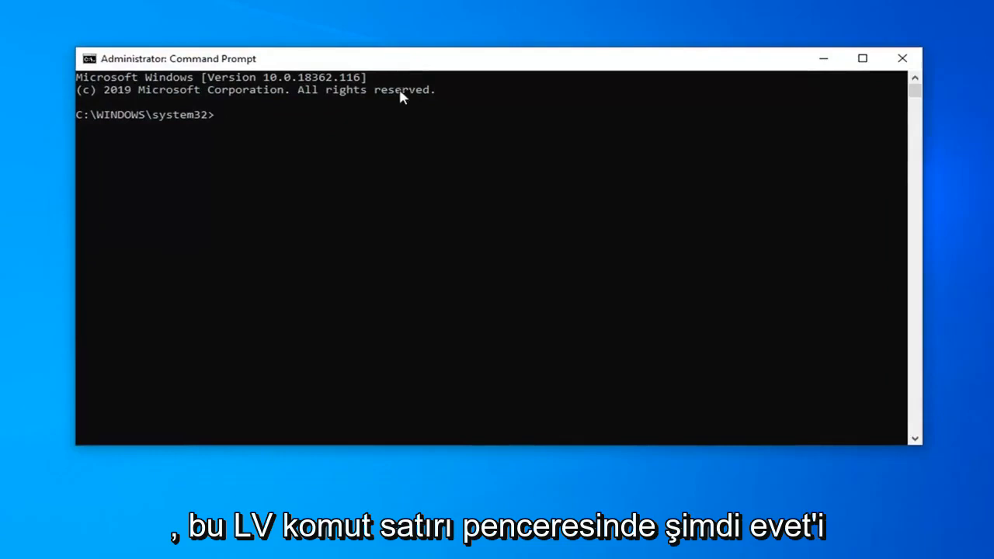
Step: Enter 'sfc /scannow' at the C:\WINDOWS\system32> prompt without running it
type("sfc")
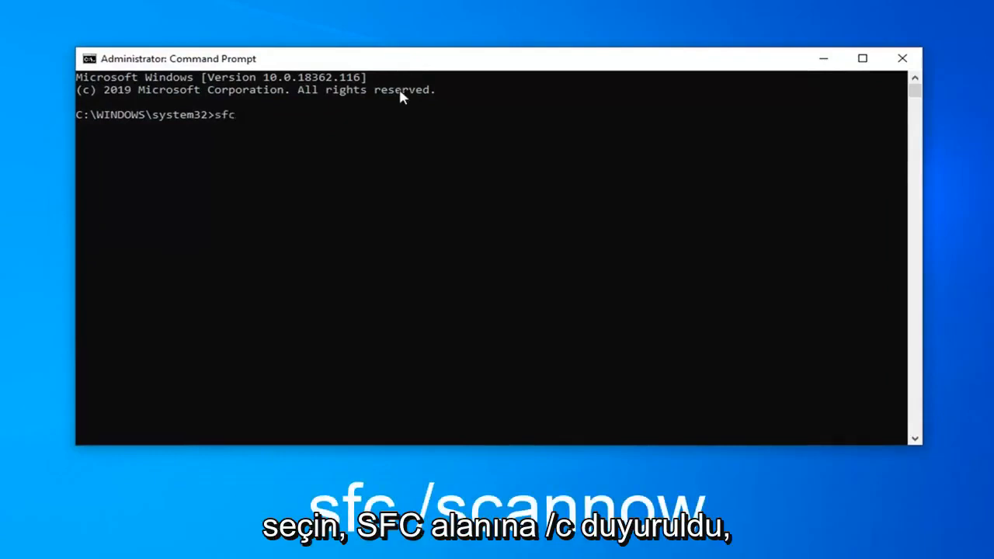
type("/scannow")
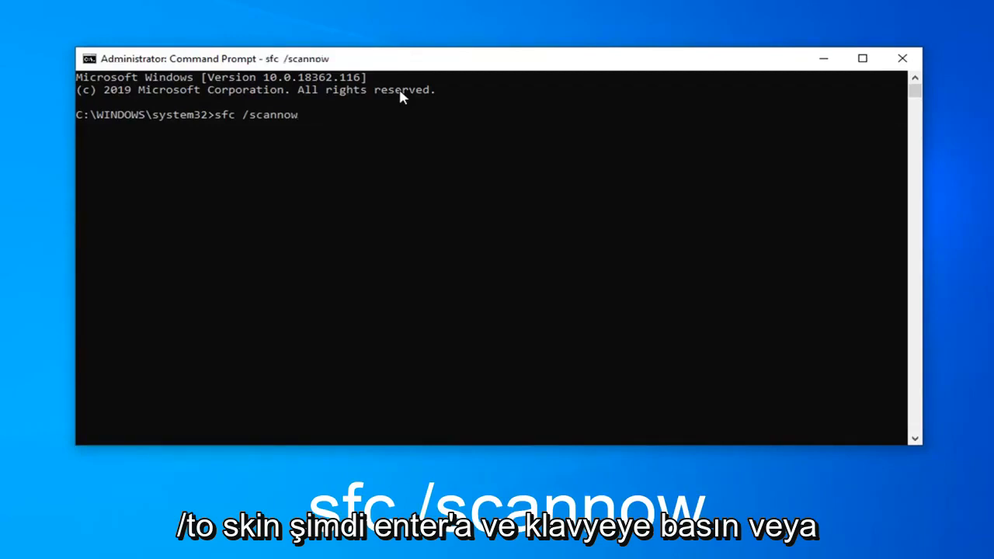
Step: Run the scan, which reports a repair pending restart, then close the window to the desktop
key("Return")
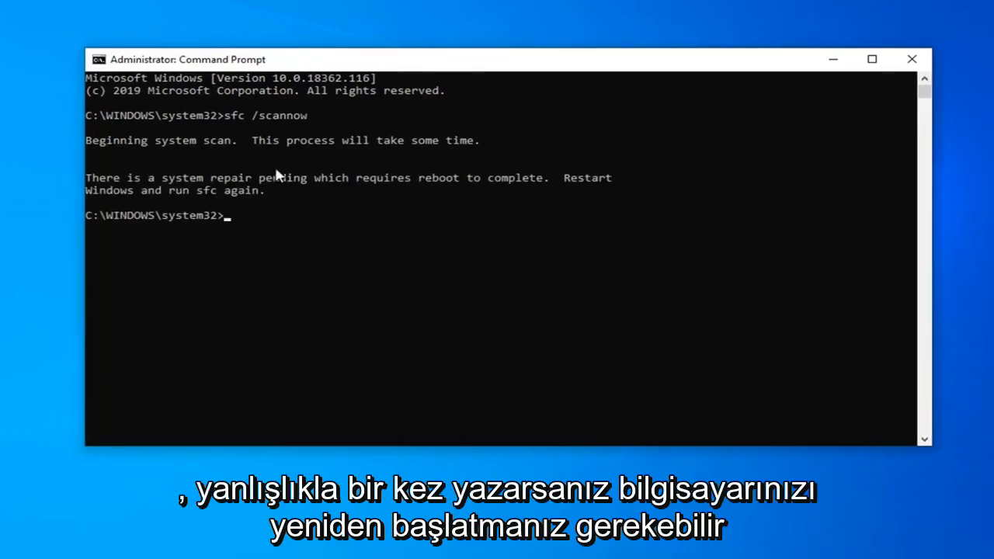
mouse_move(395, 150)
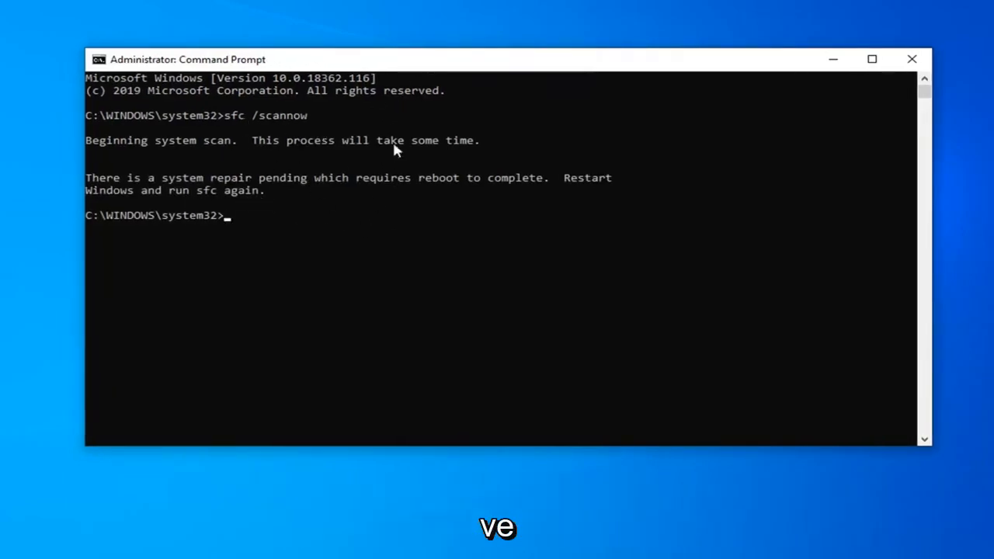
mouse_move(301, 126)
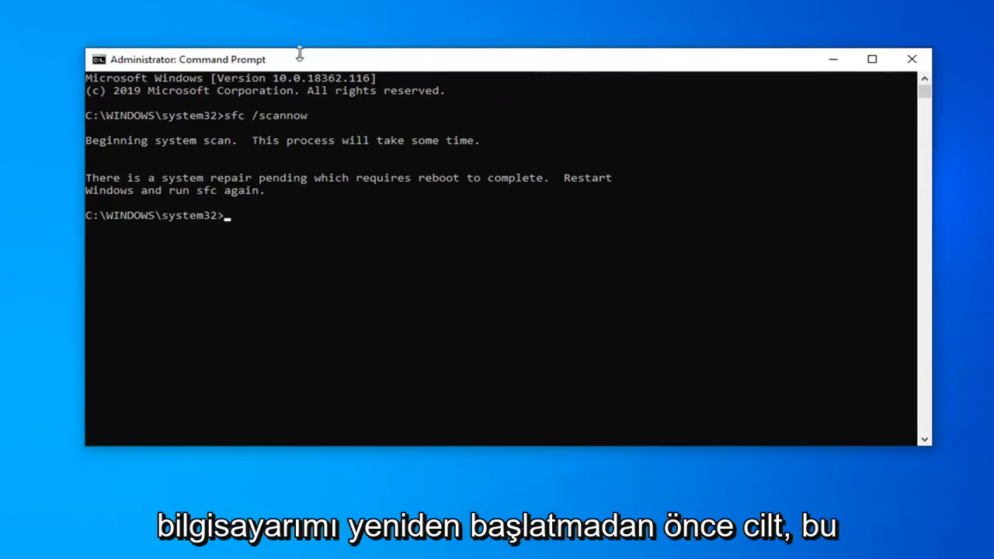
mouse_move(270, 148)
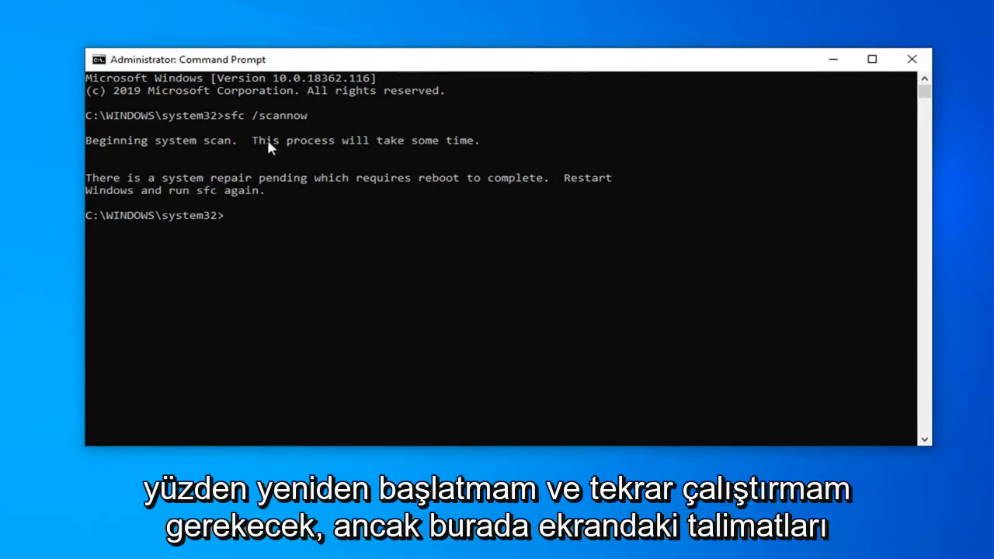
mouse_move(174, 205)
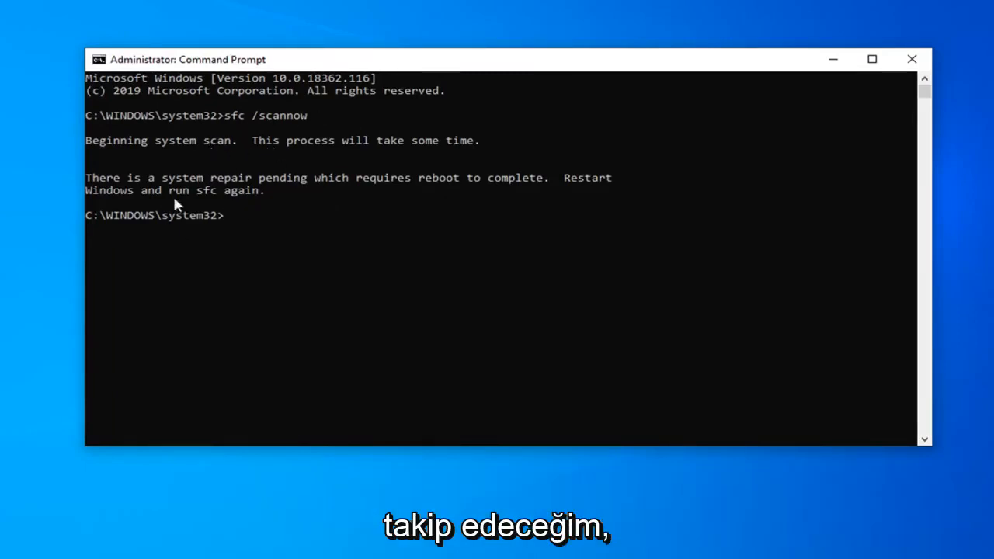
mouse_move(283, 109)
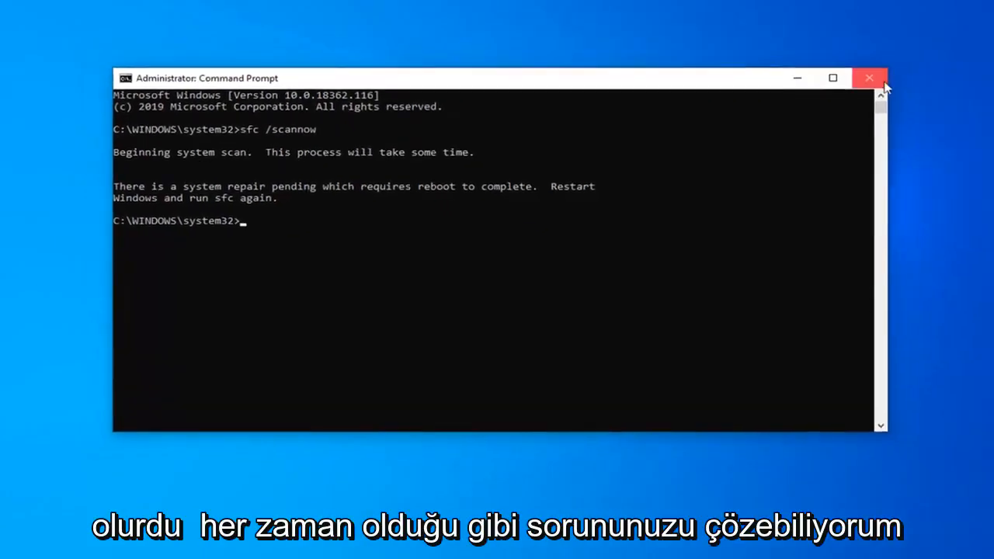
left_click(870, 77)
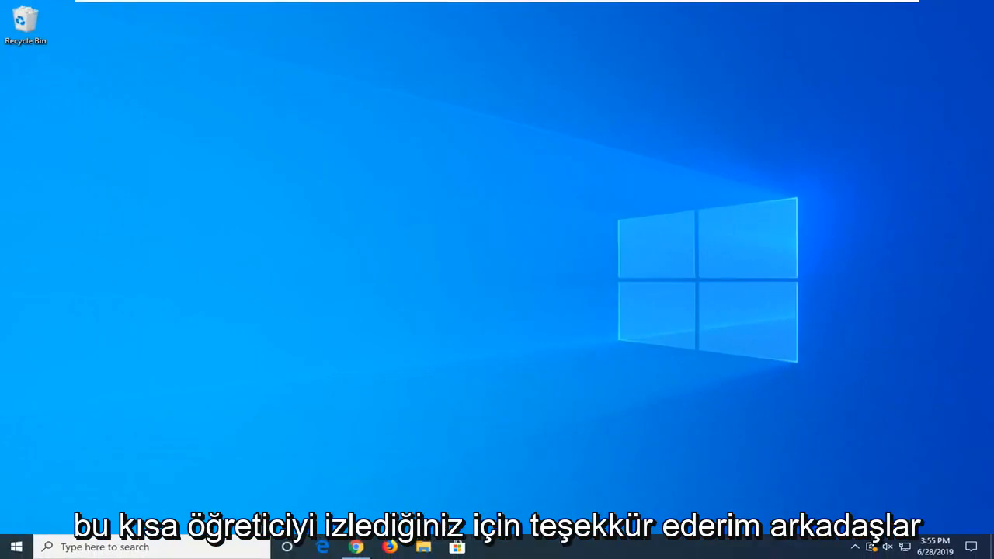